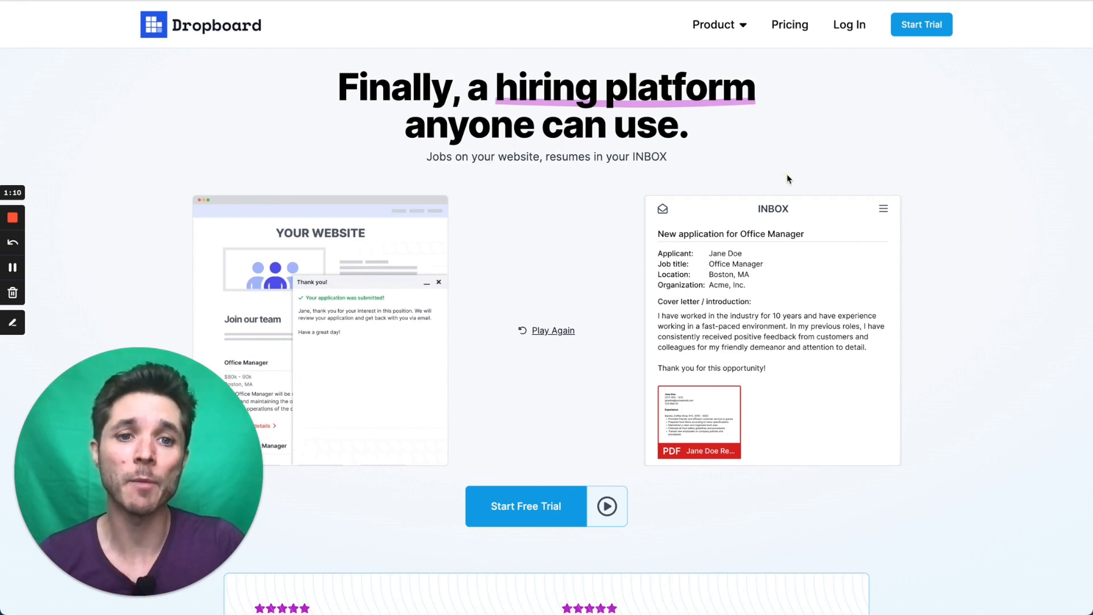
scroll(down, 3)
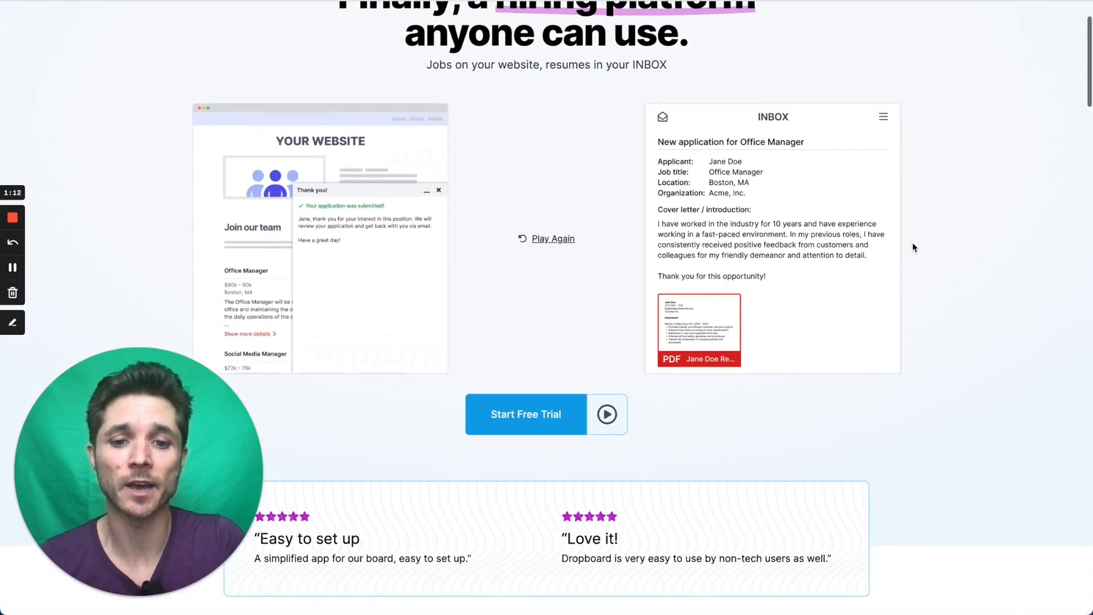
scroll(down, 3)
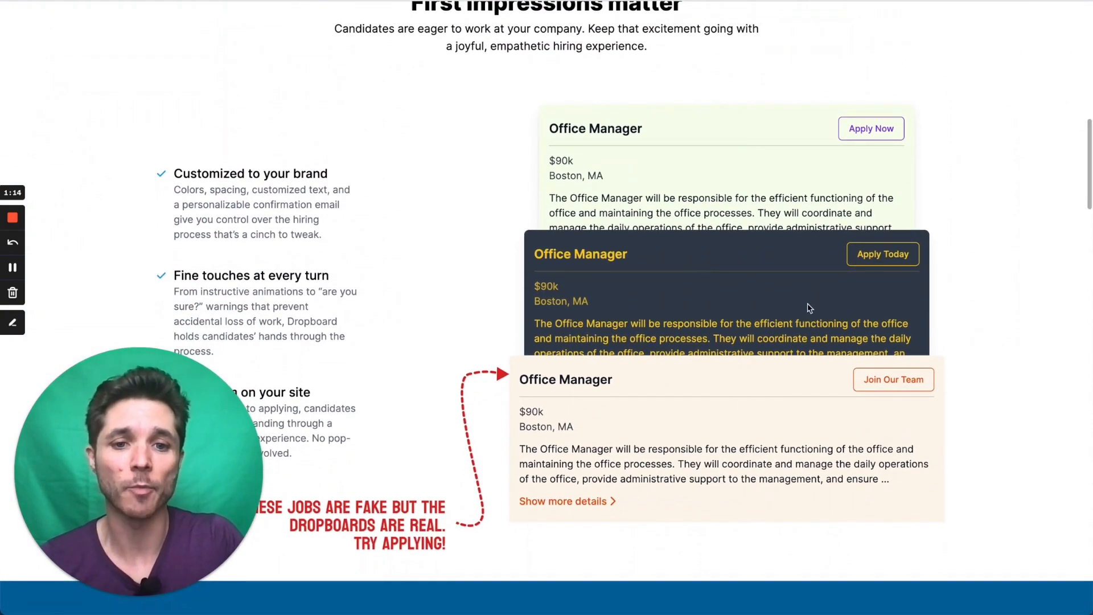
click(892, 379)
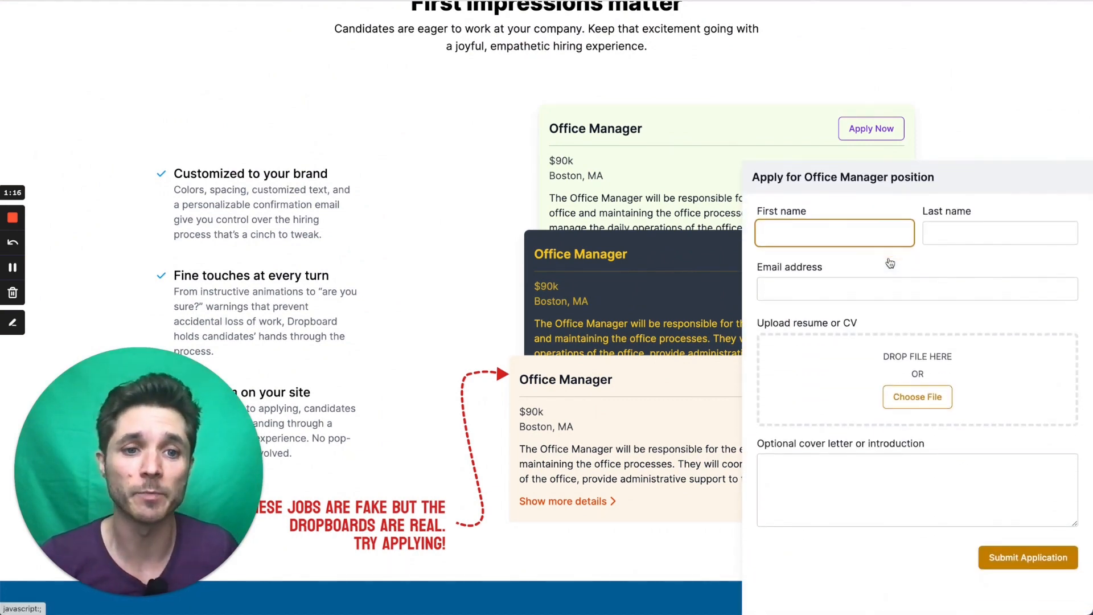
text(Coli)
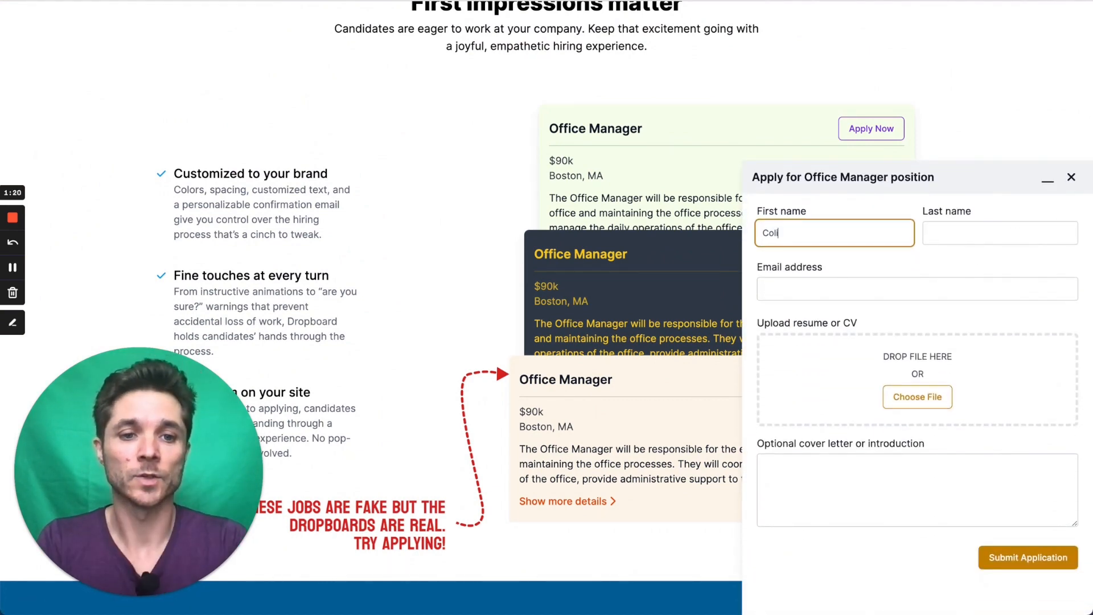
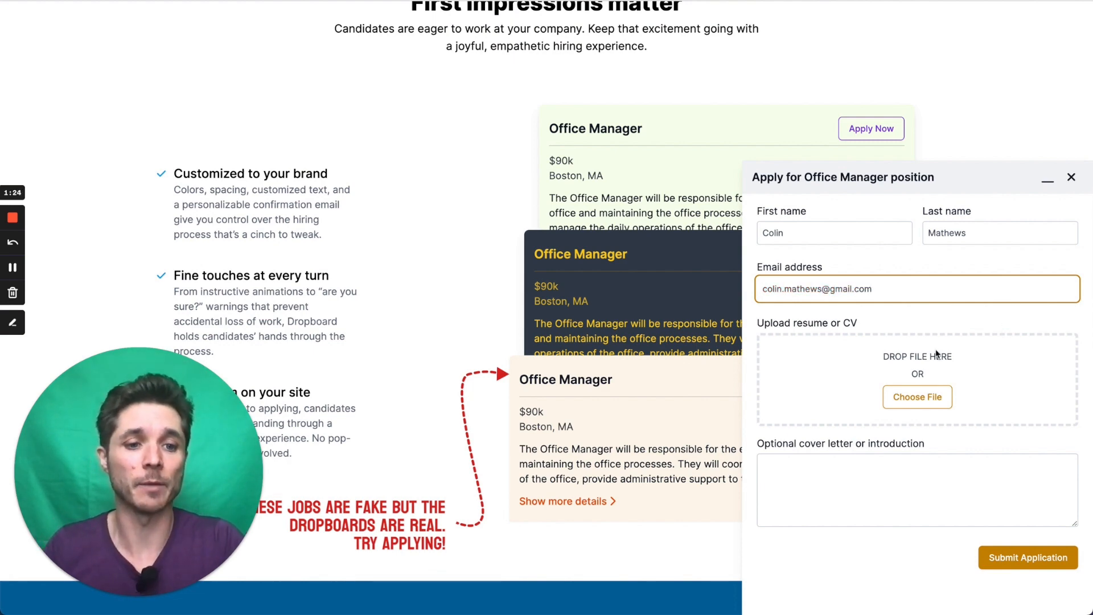
Attach a resume file and submit the completed application
click(918, 396)
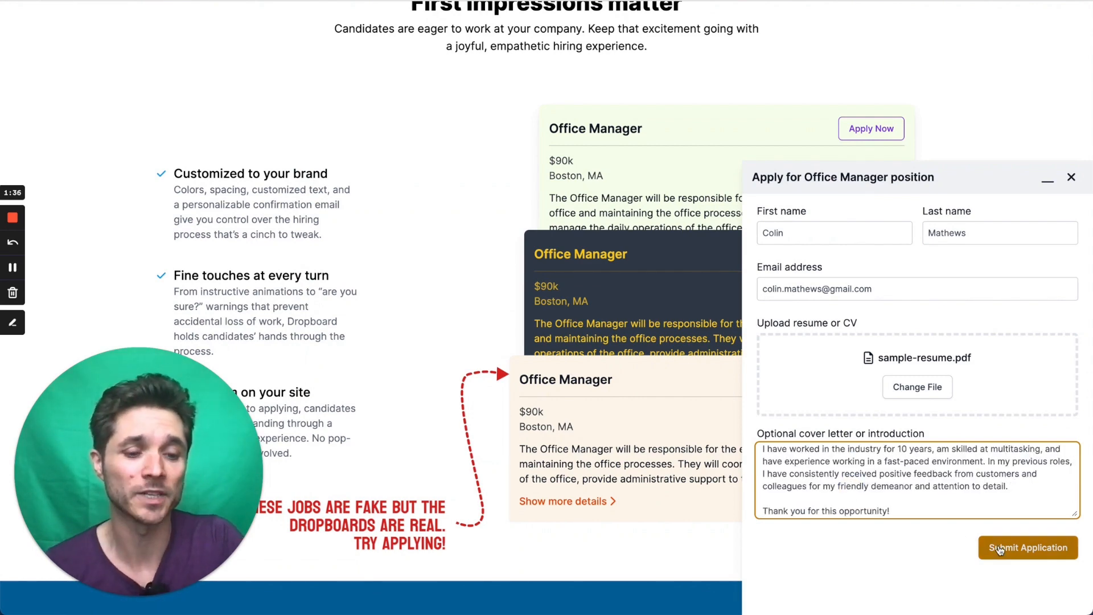
click(1027, 548)
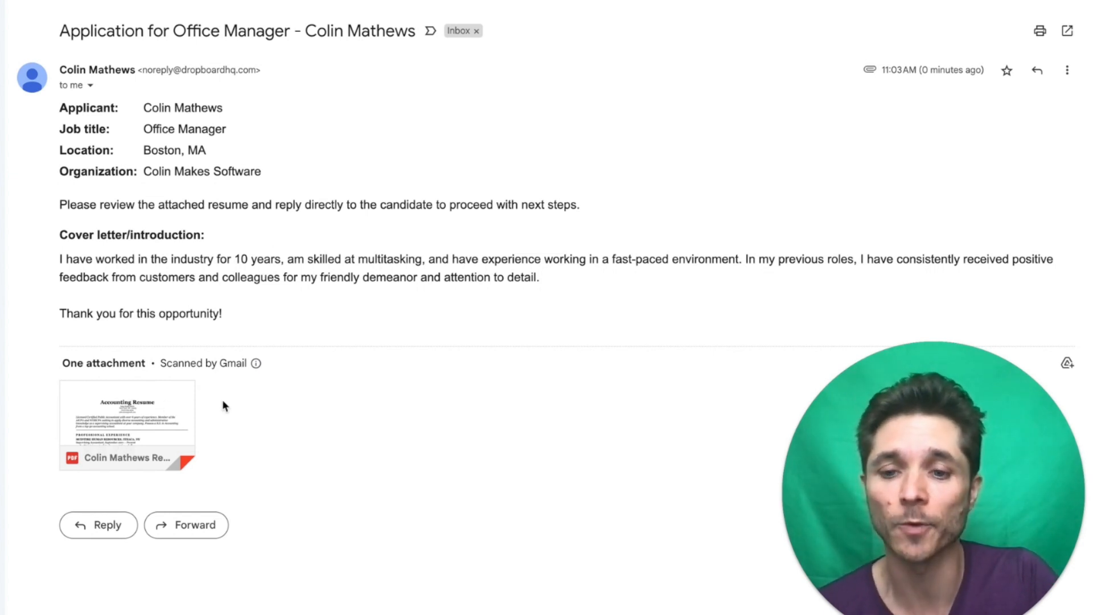
mouse_move(290, 312)
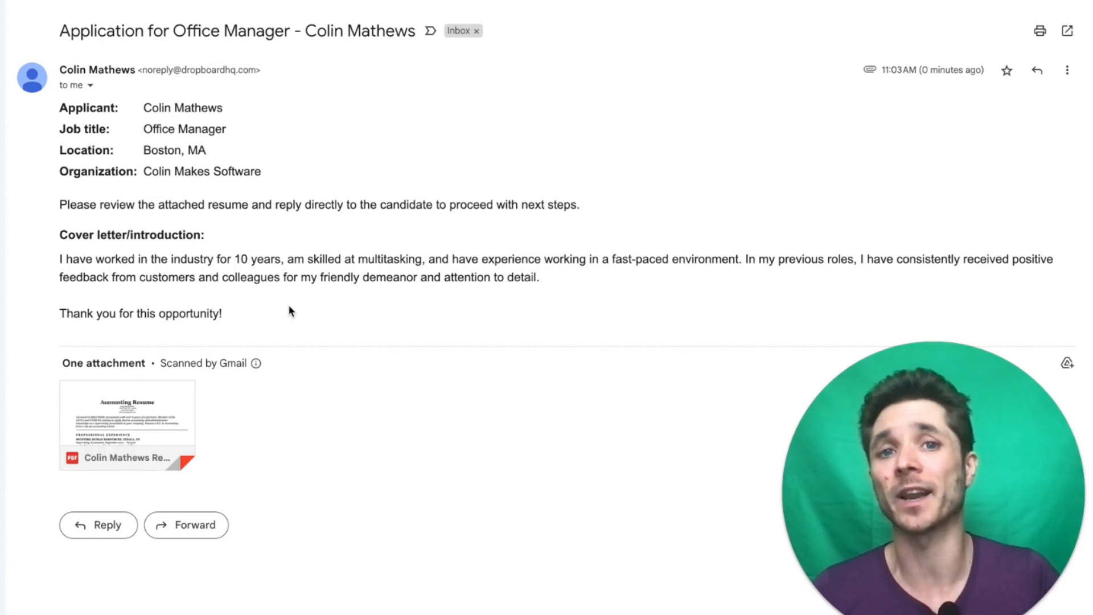
click(127, 425)
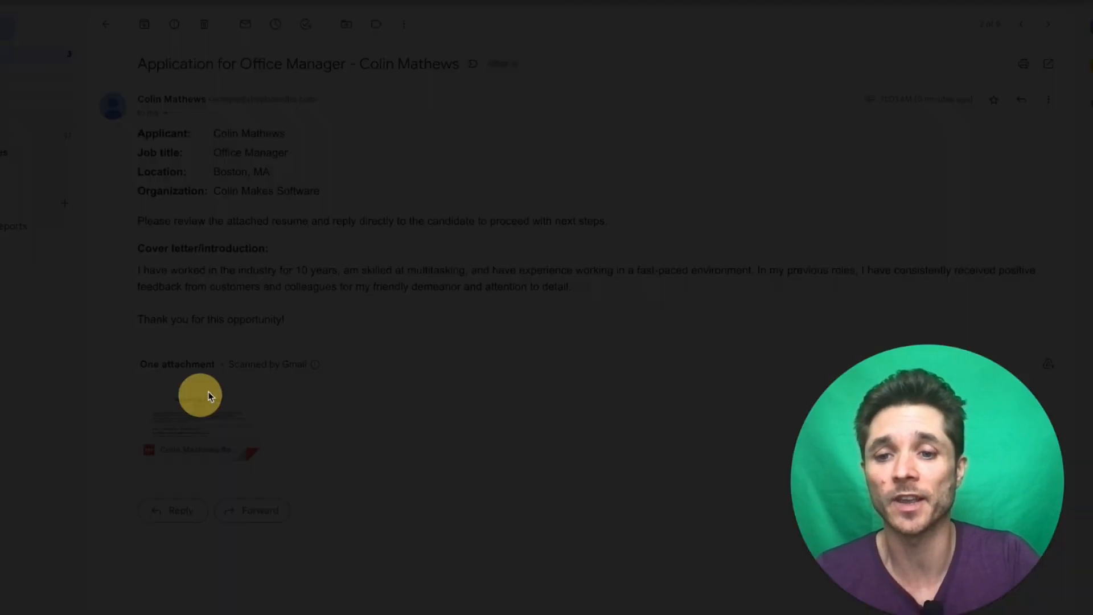
click(200, 411)
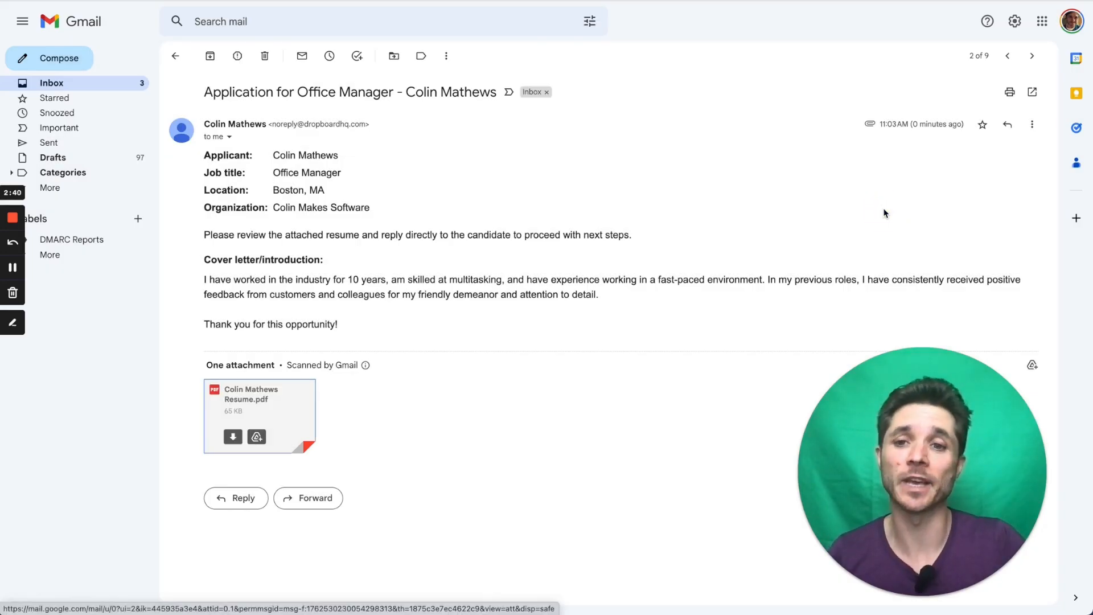
click(236, 497)
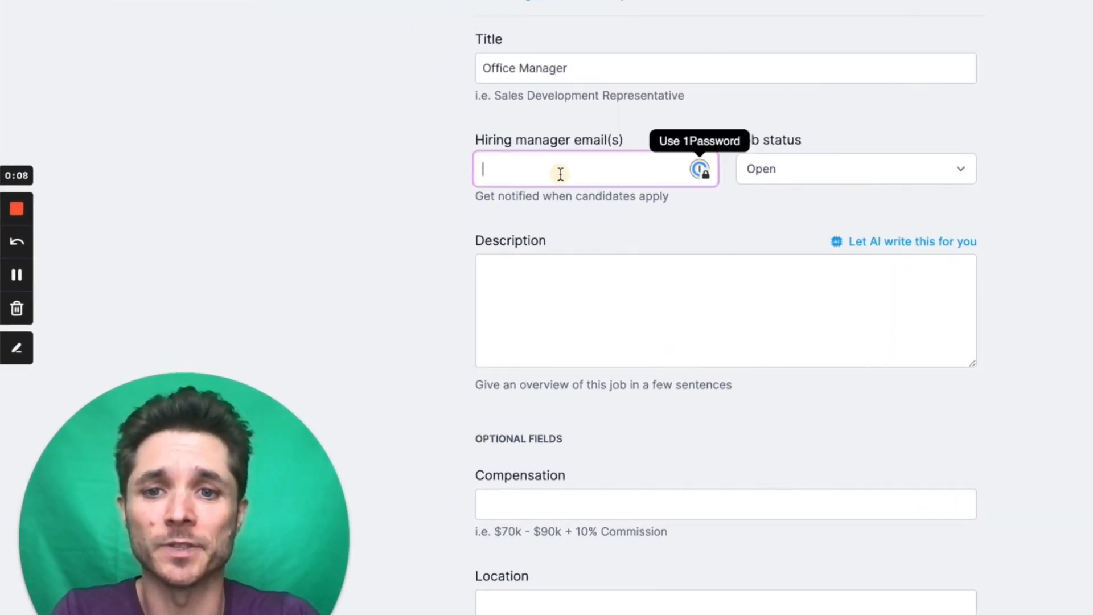
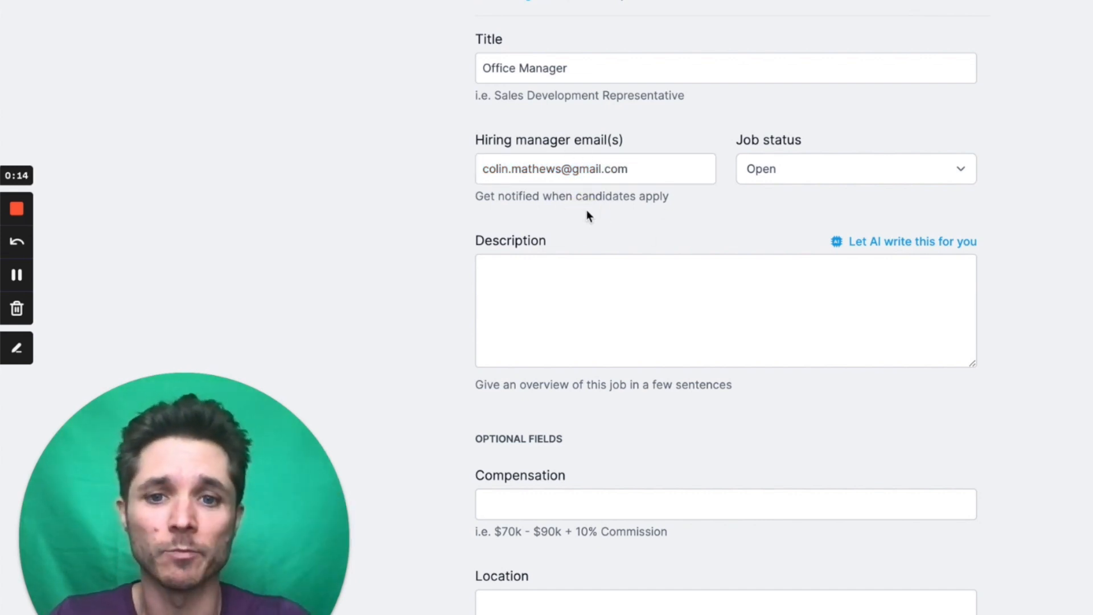
mouse_move(733, 206)
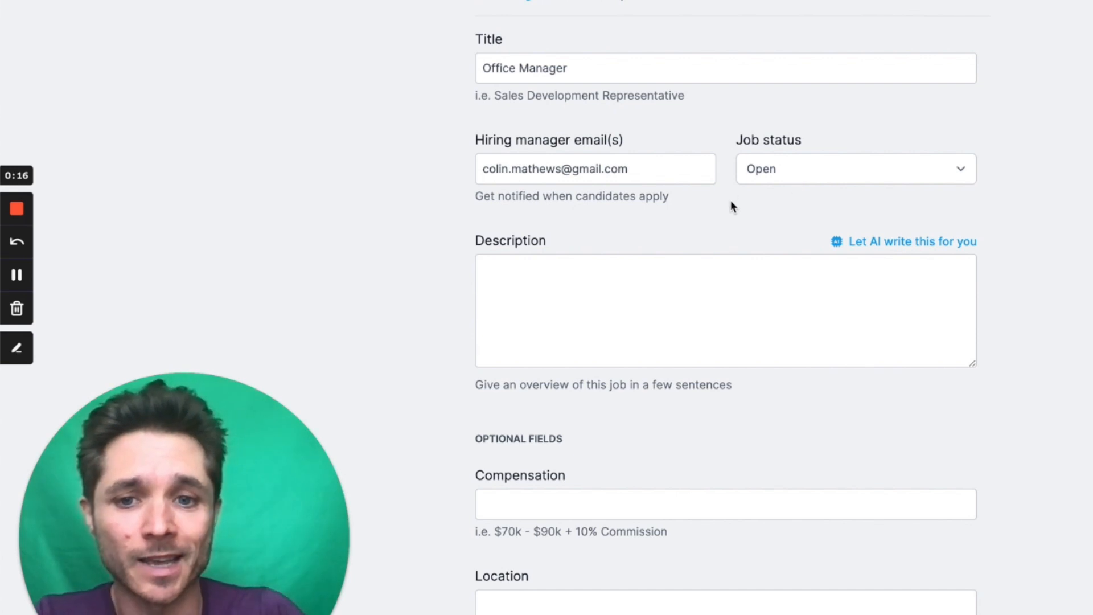
click(912, 241)
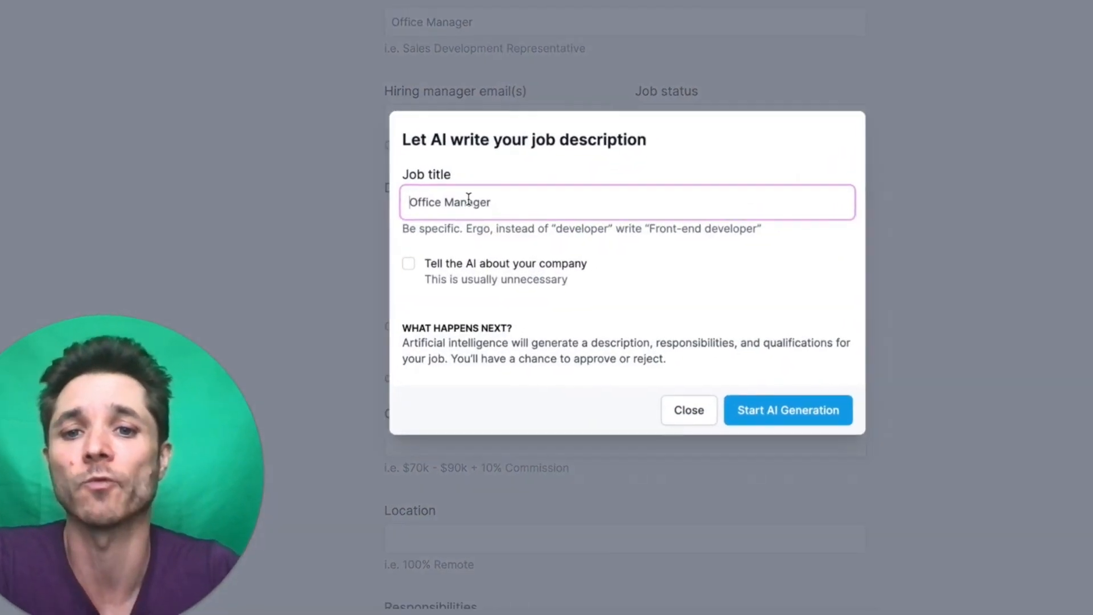
click(787, 410)
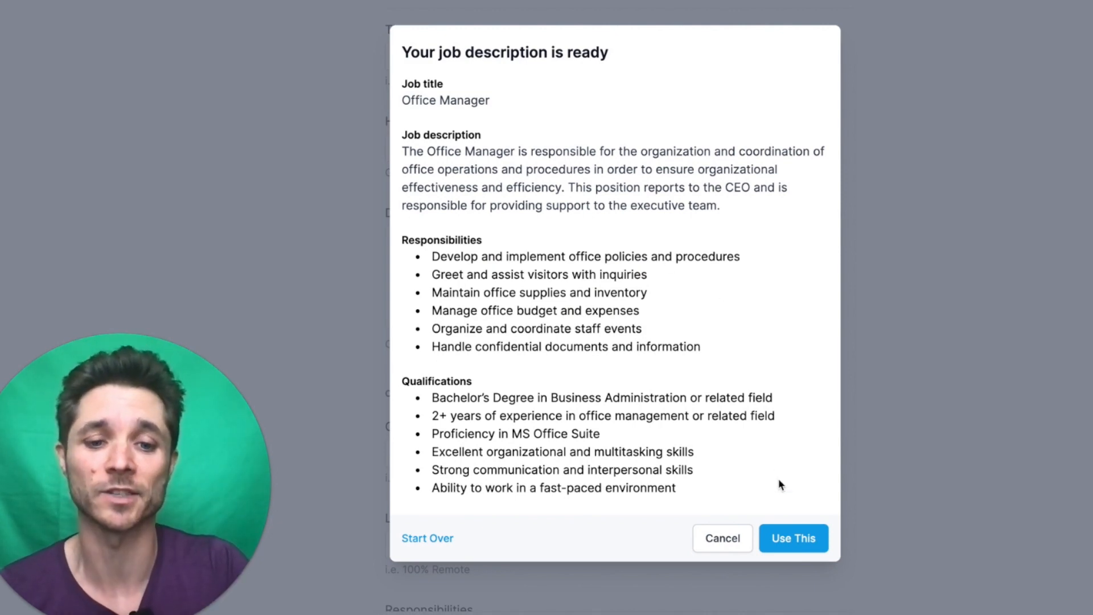
click(793, 537)
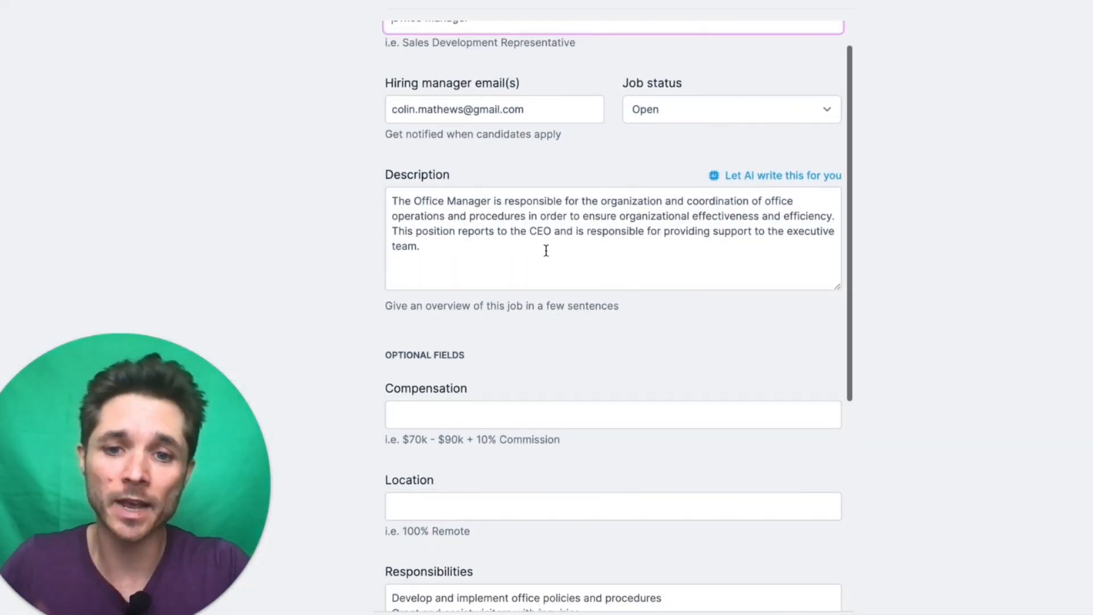
Set the job location to Boston and save the new Office Manager job
scroll(down, 3)
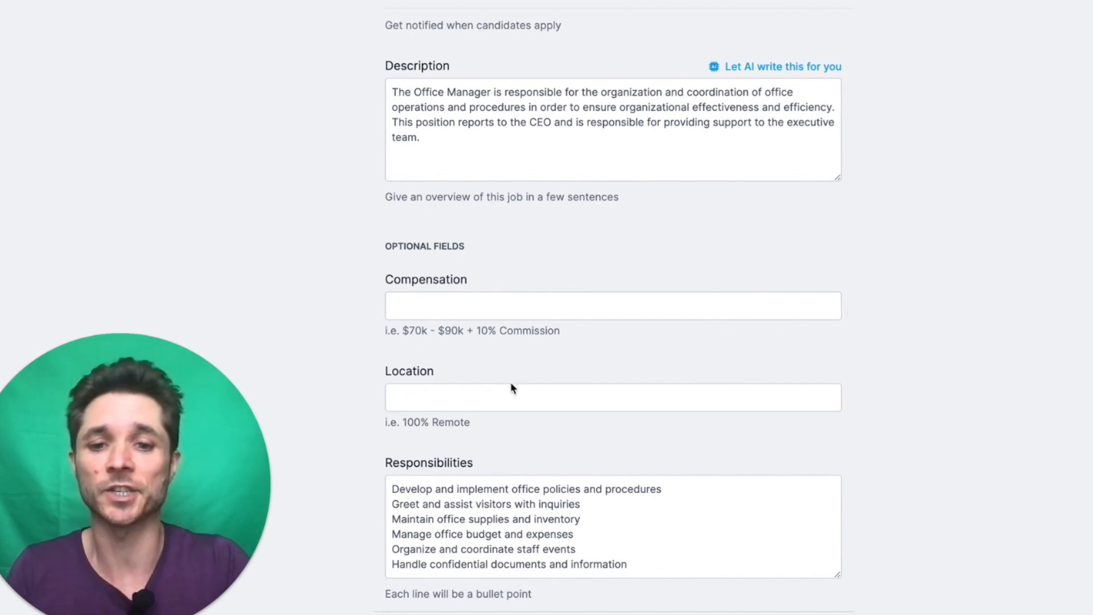
scroll(down, 3)
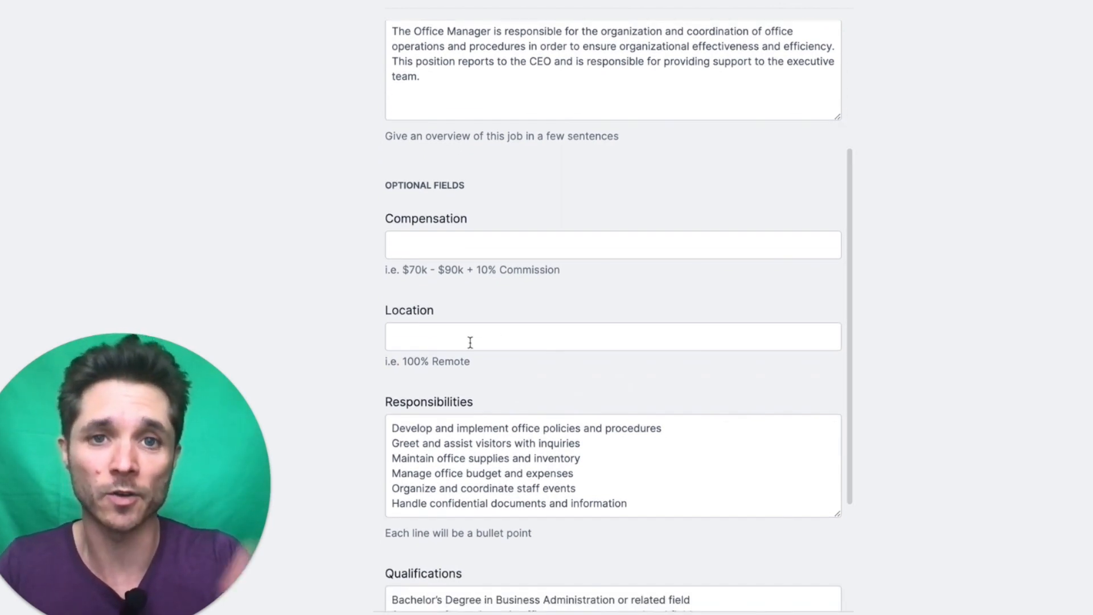
text(Boston)
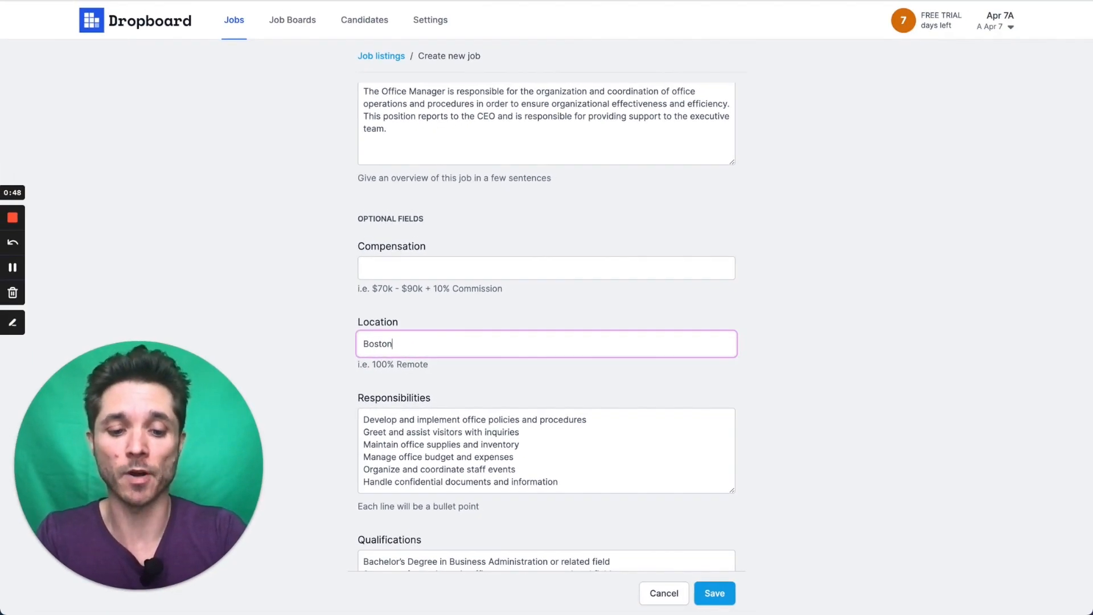
click(714, 592)
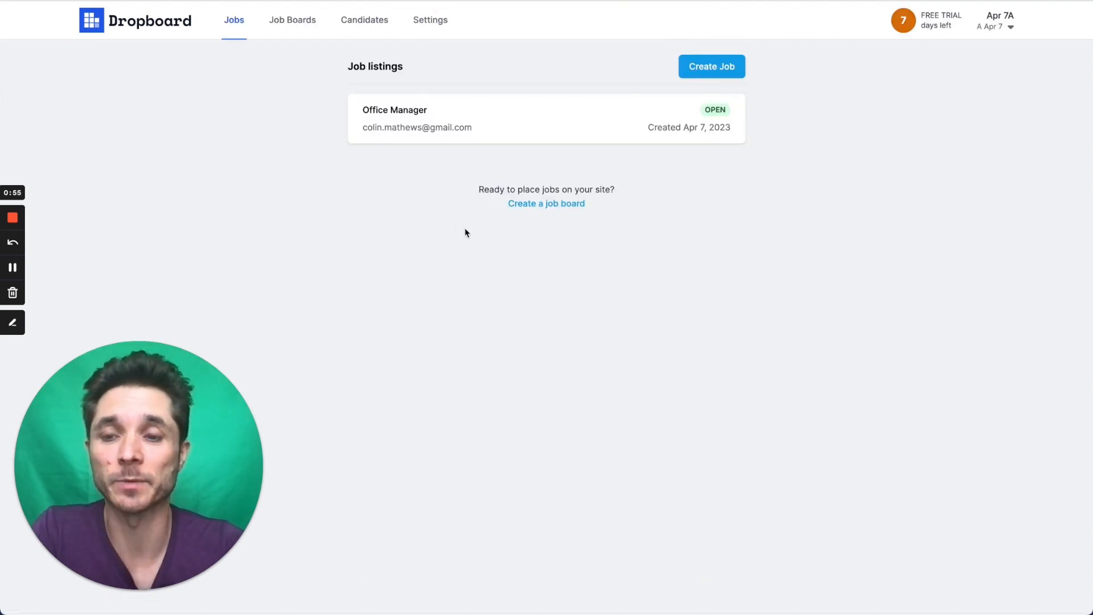
mouse_move(599, 132)
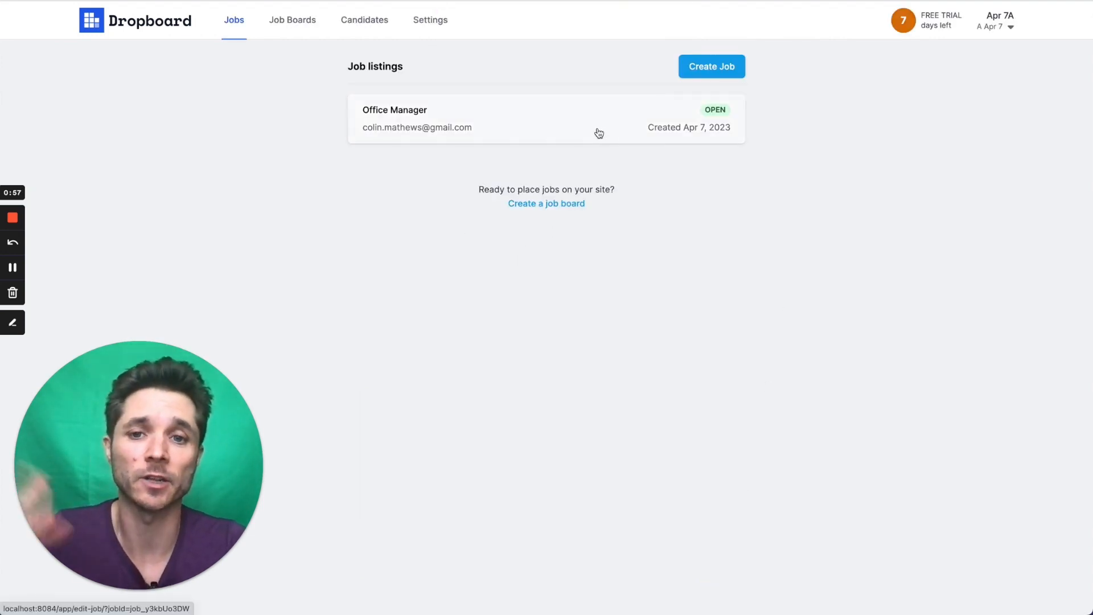
Create a new job board with a custom background colour enabled
click(292, 19)
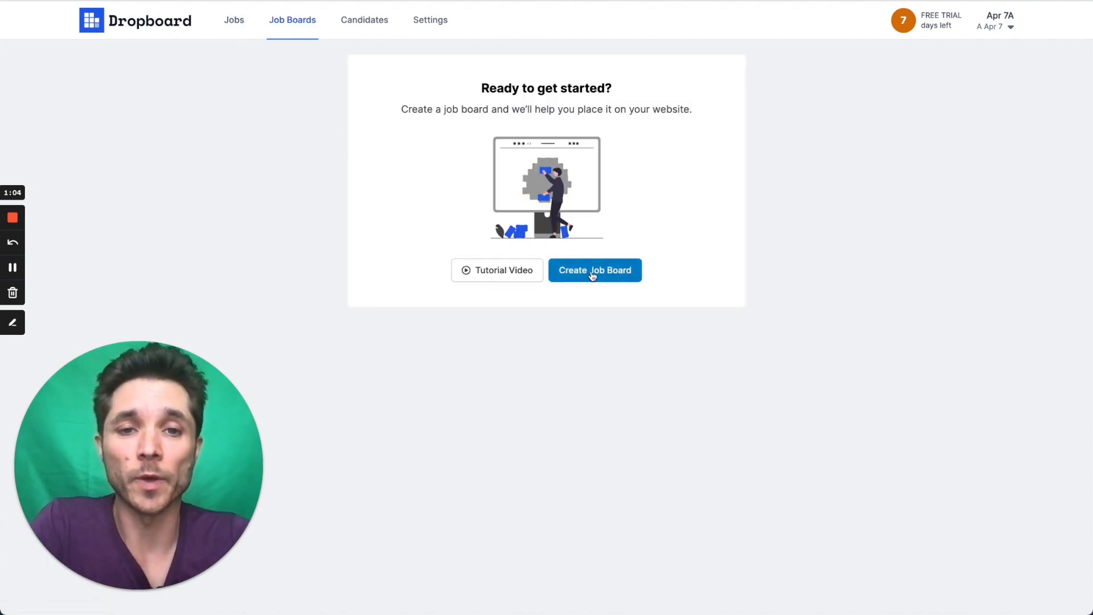
click(594, 270)
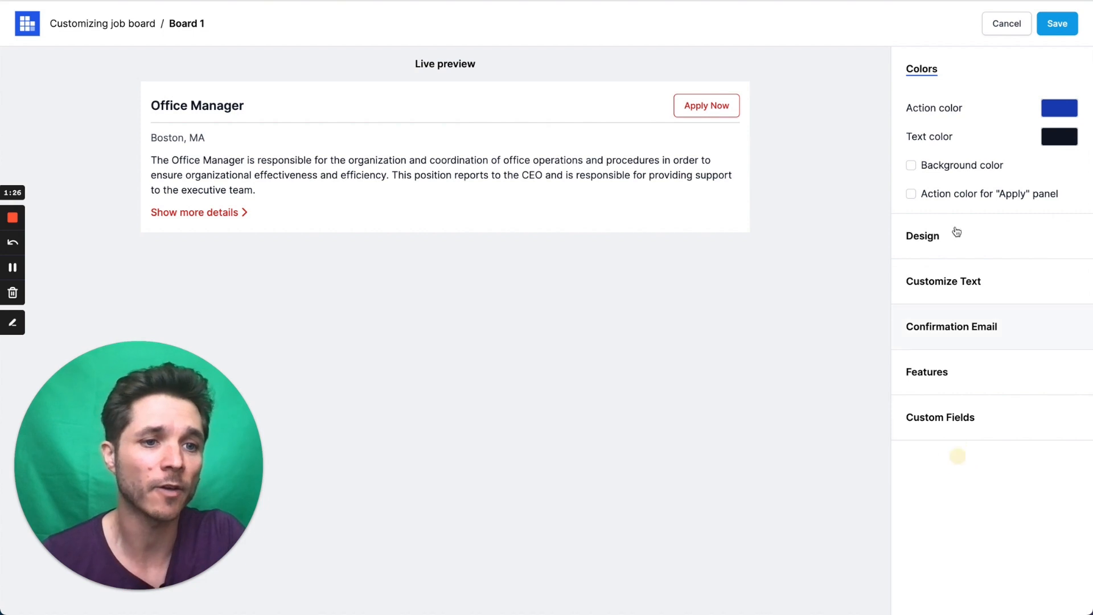
click(911, 165)
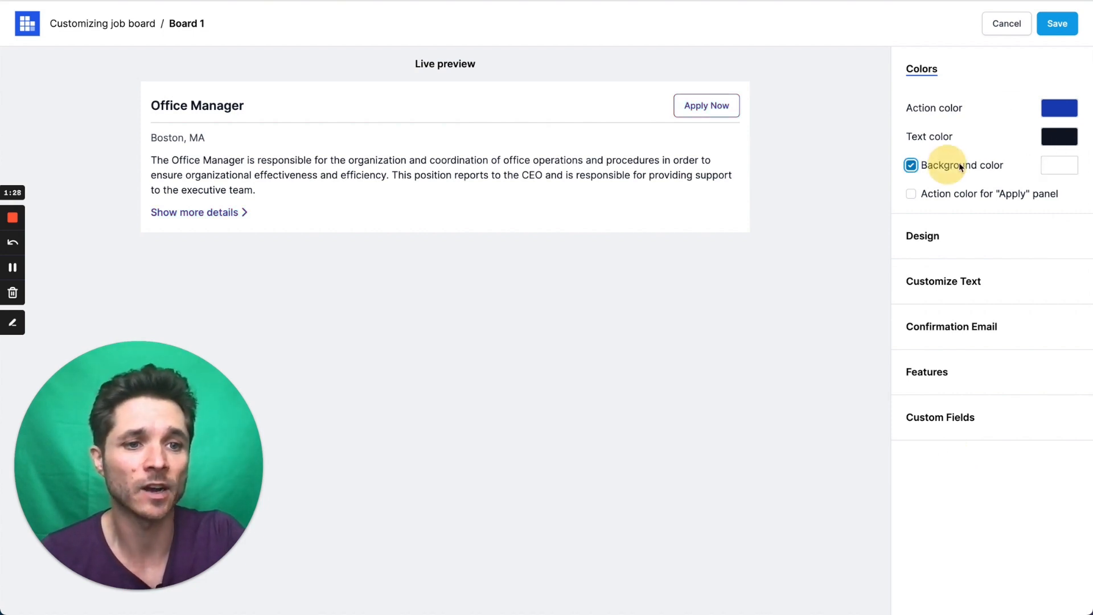
In Design settings, increase top padding to 58 and bottom padding to 74
click(1059, 165)
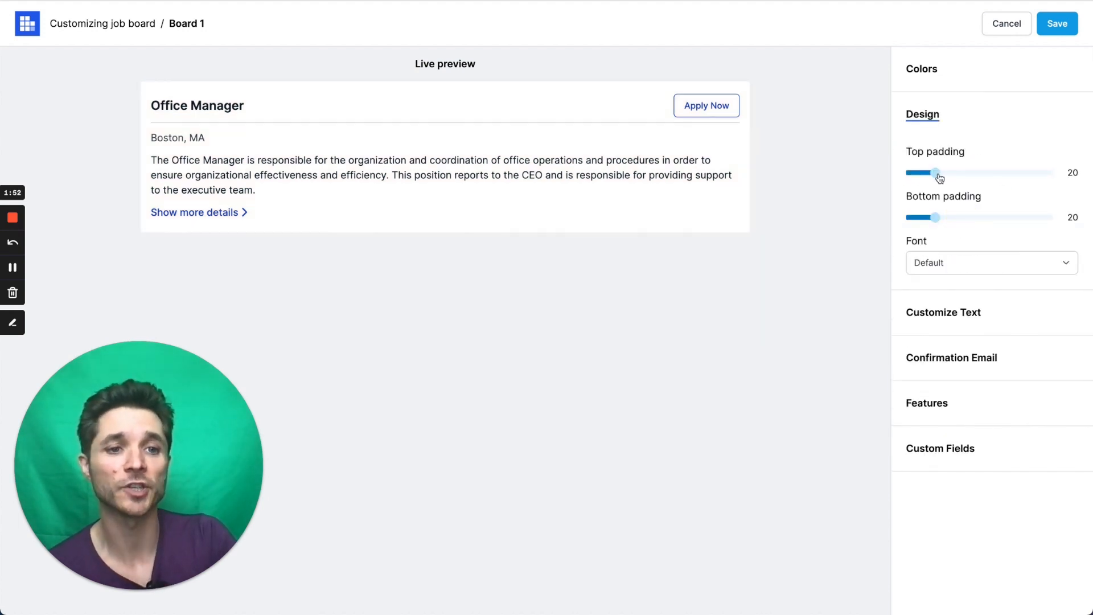
drag(936, 172, 1017, 172)
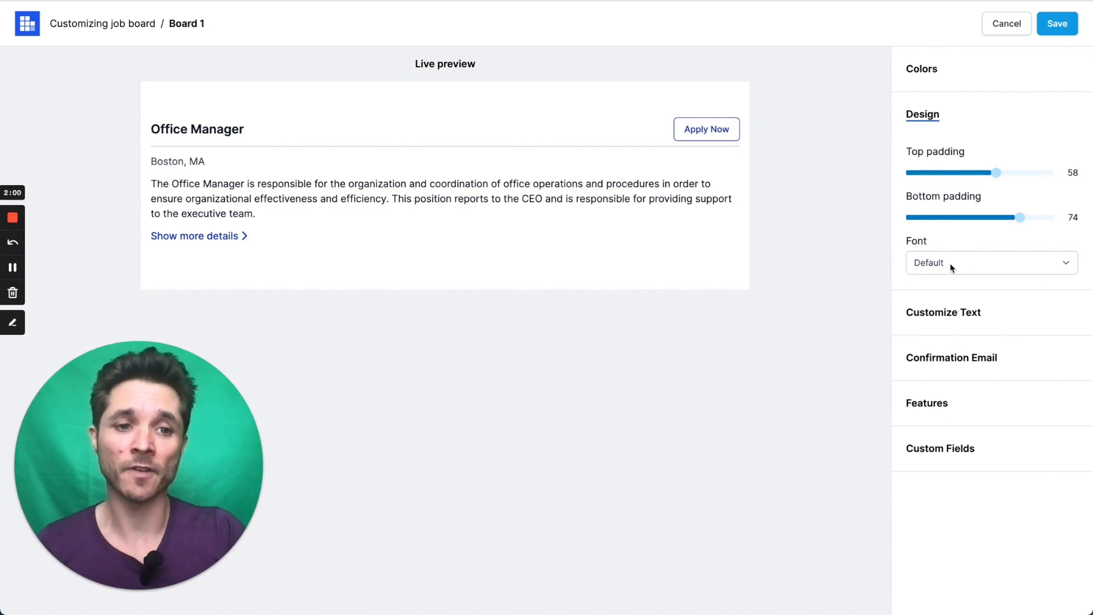
click(990, 263)
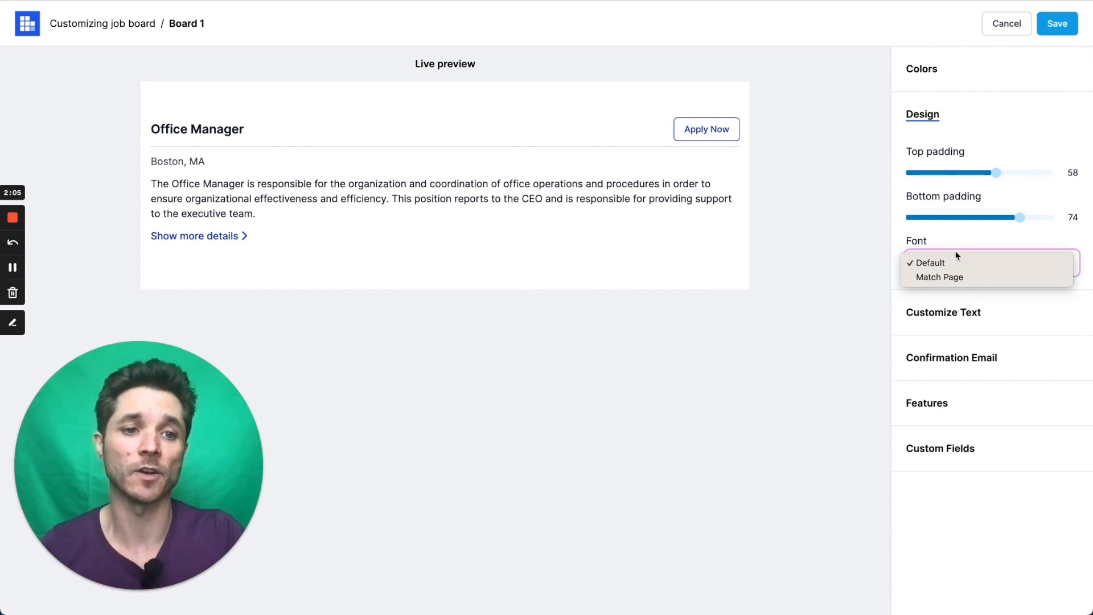
Change the apply button text to Join Our Team and review the confirmation email settings
click(943, 312)
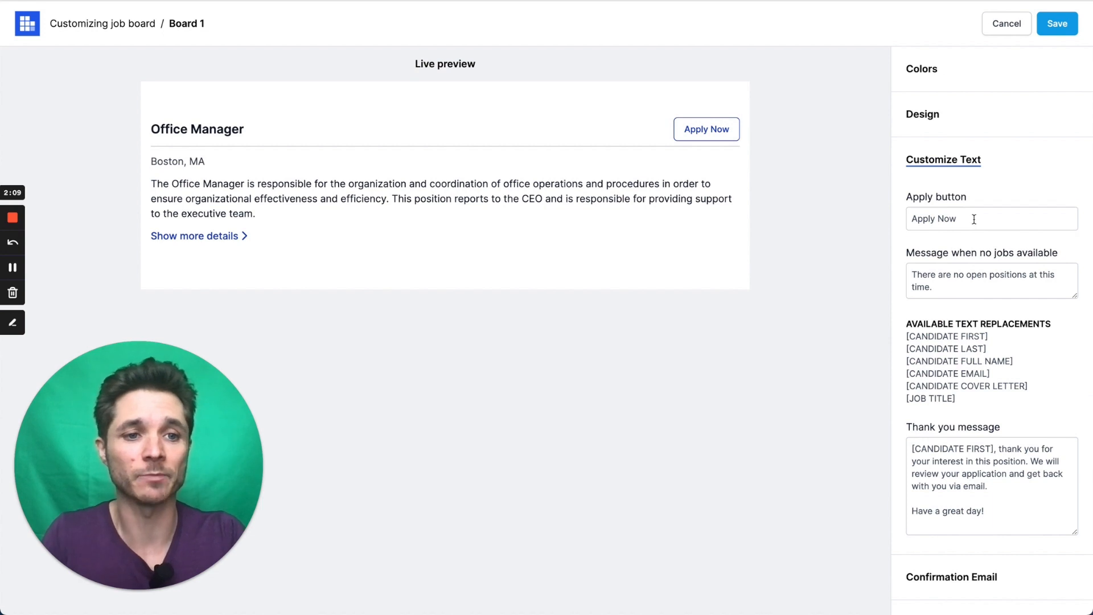
text(Join o)
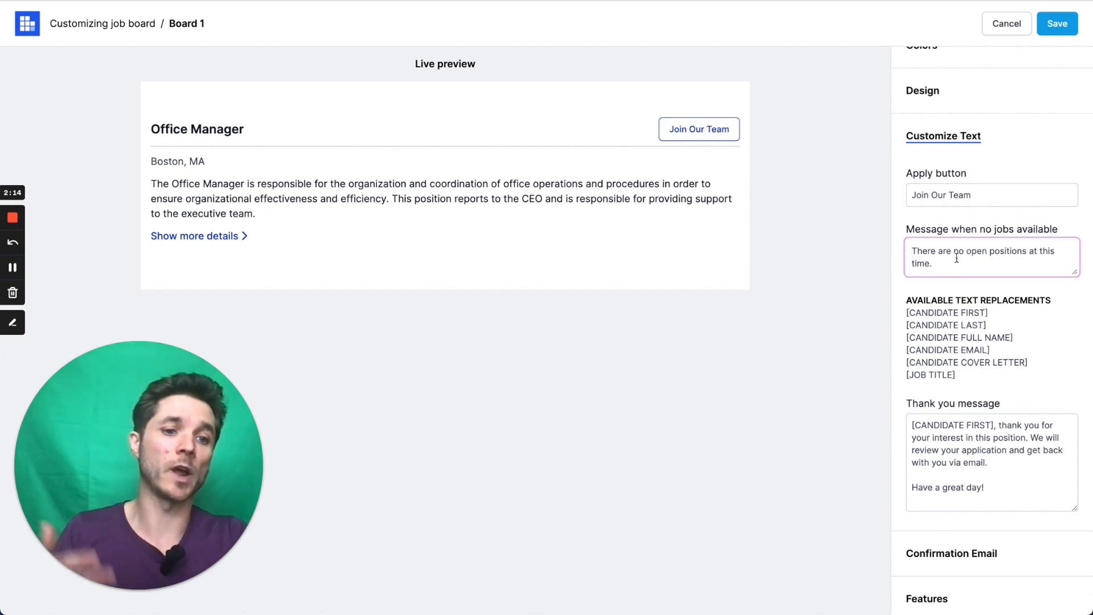
scroll(down, 3)
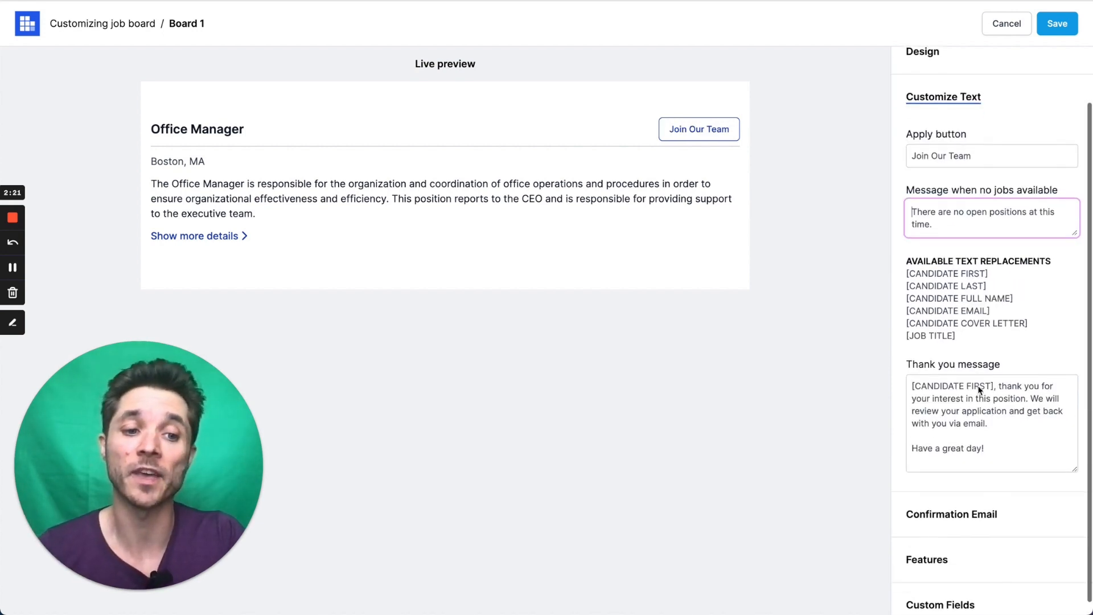
scroll(down, 3)
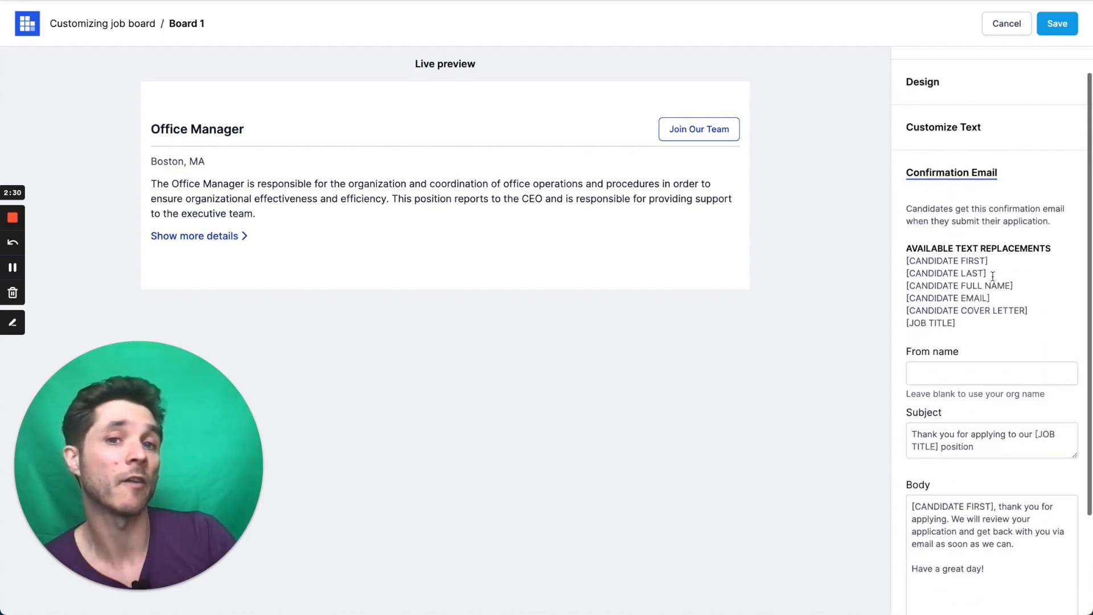
scroll(down, 3)
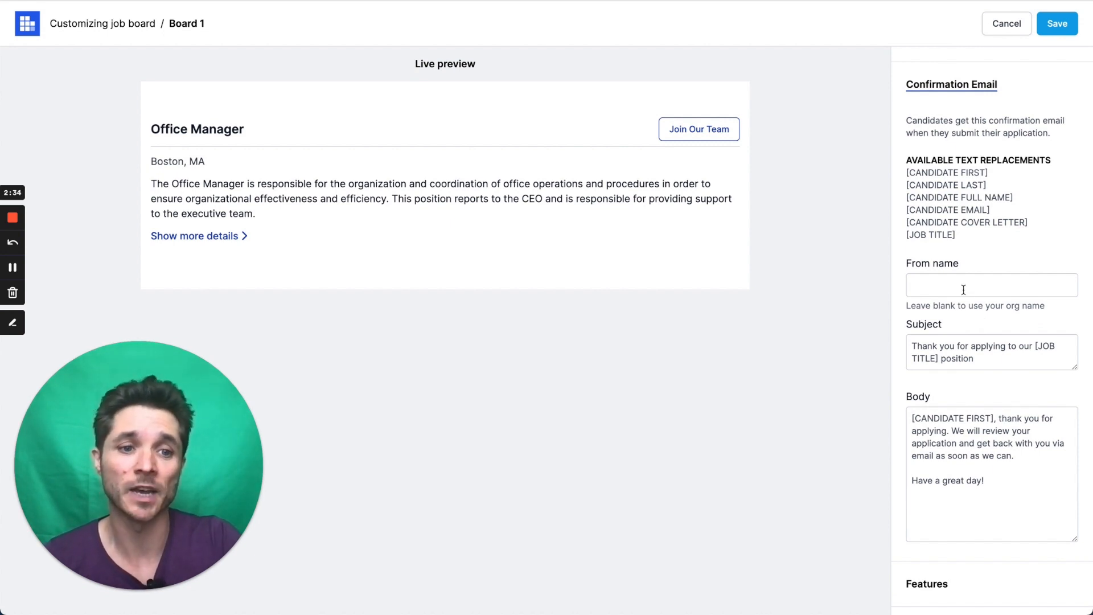
scroll(down, 3)
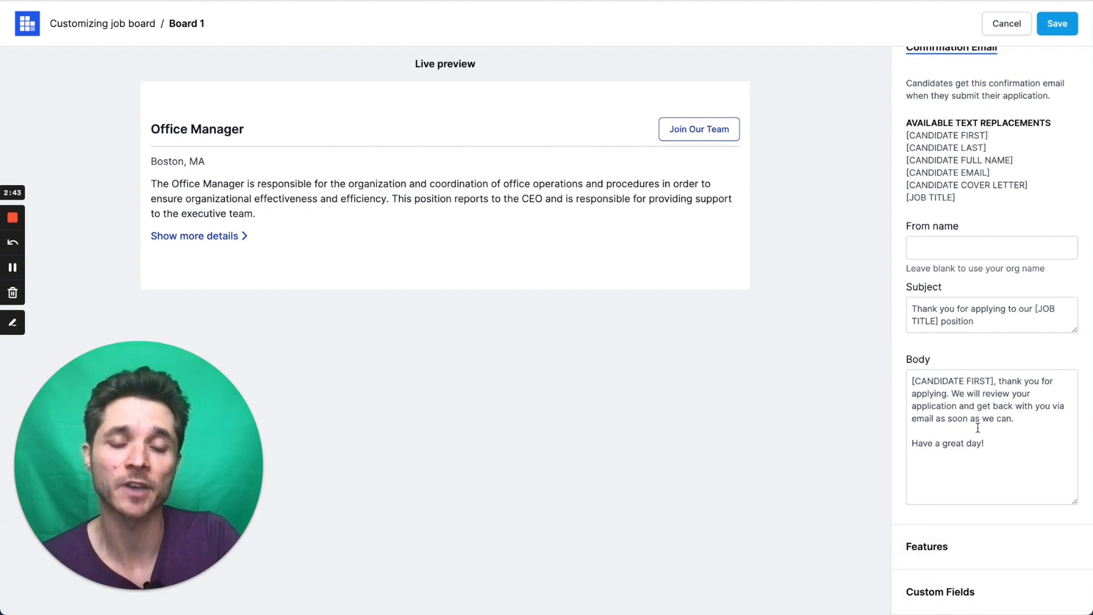
scroll(up, 3)
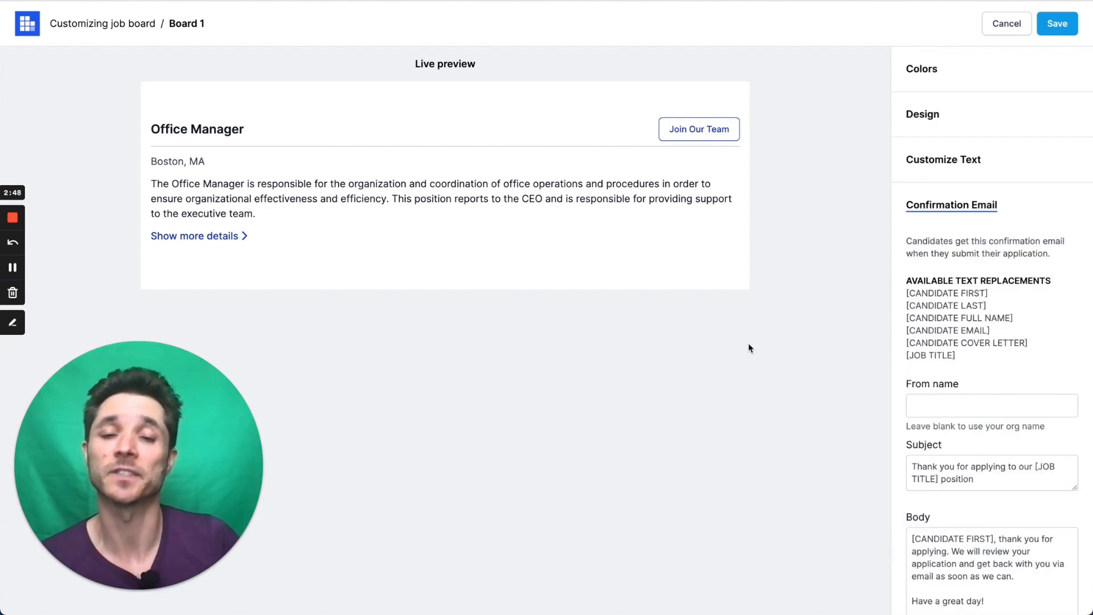
Submit a test application in the preview, close the confirmation, and save the board
click(194, 235)
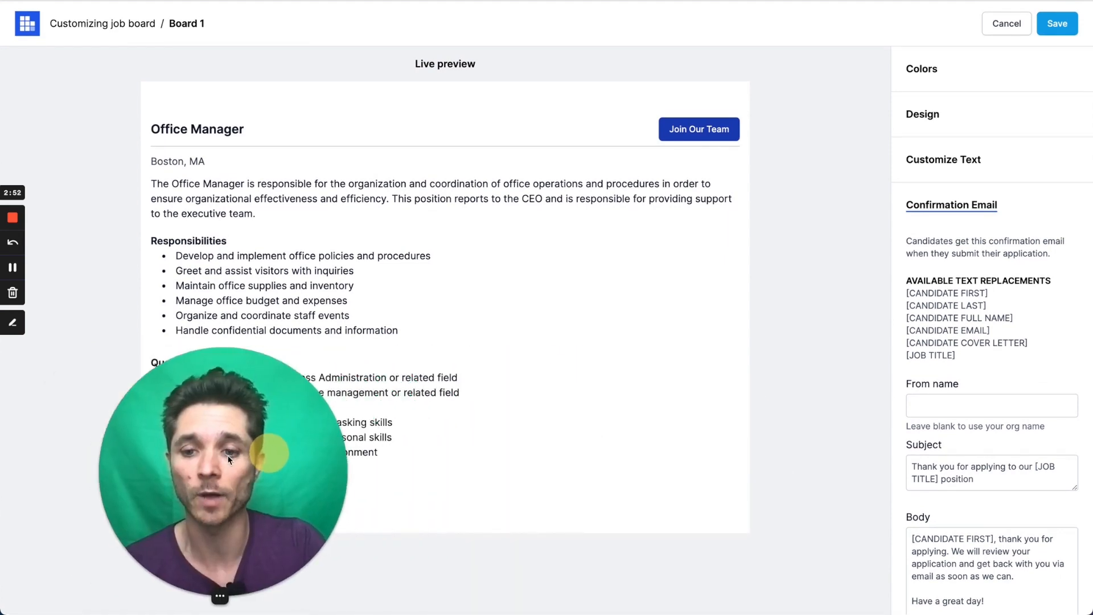
click(698, 128)
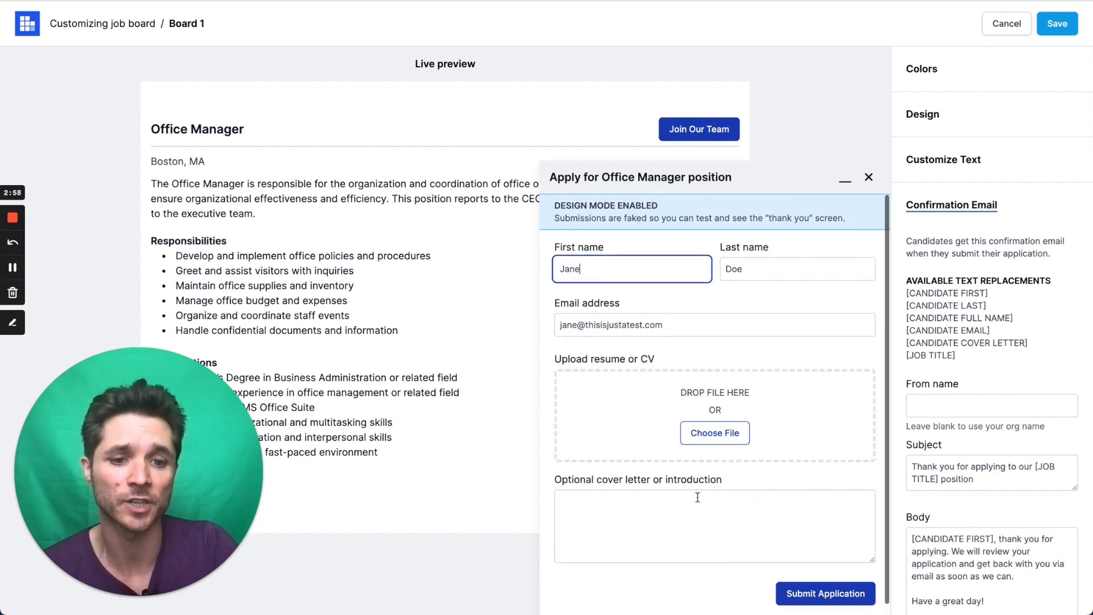
click(824, 594)
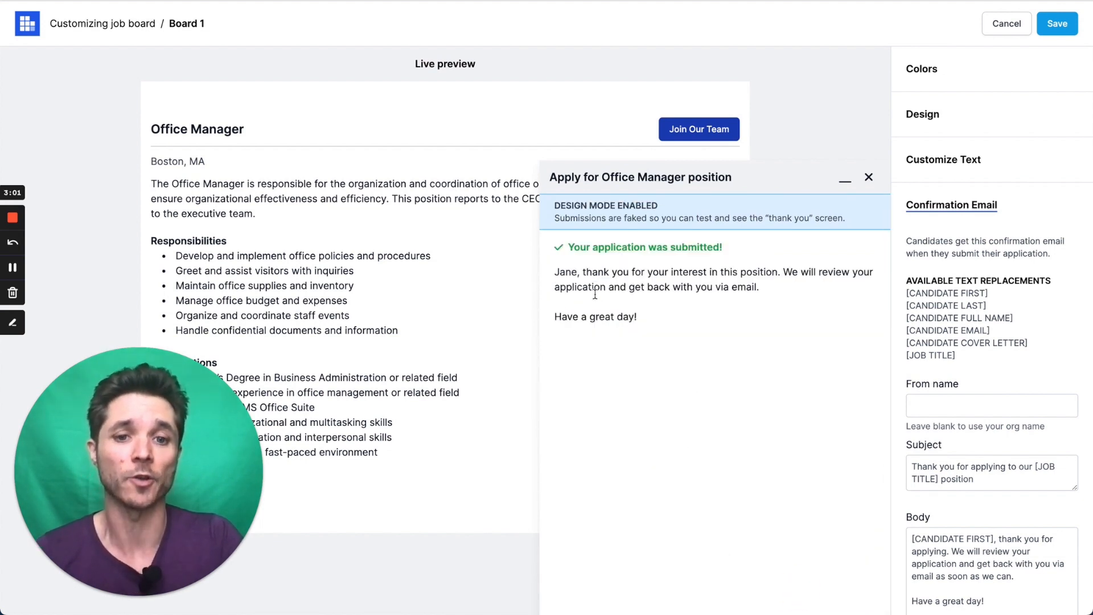
click(869, 177)
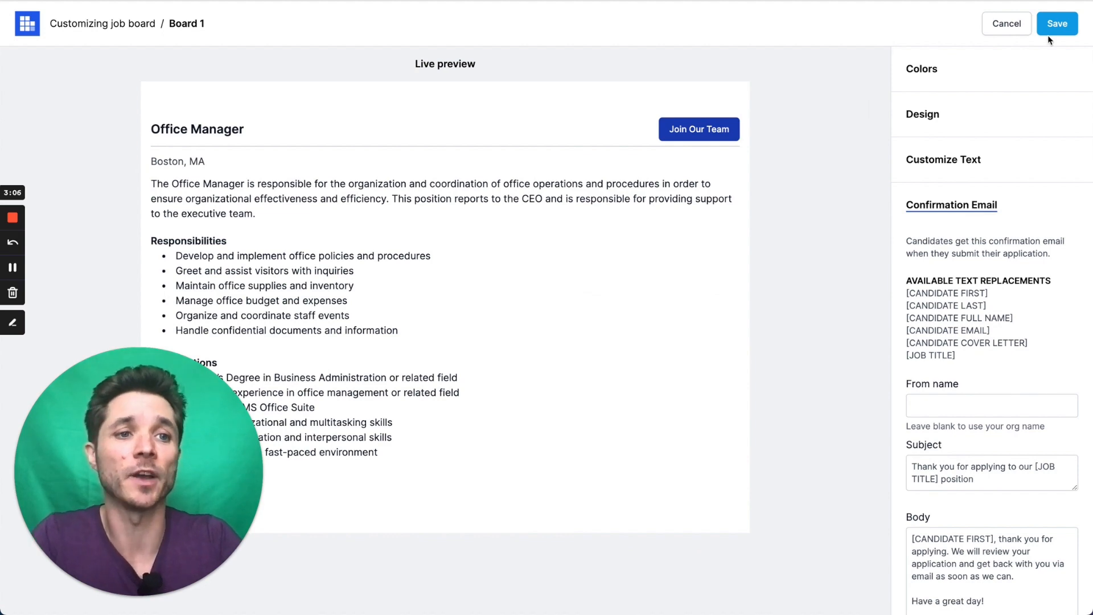
click(1057, 23)
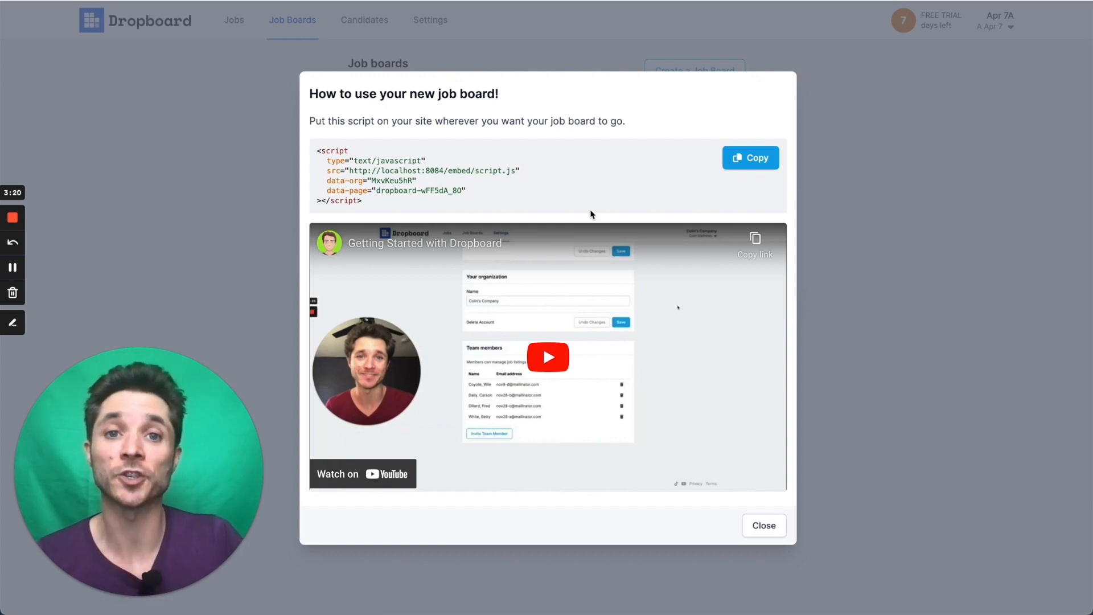
Dismiss the embed script dialog to return to the job boards list
click(751, 158)
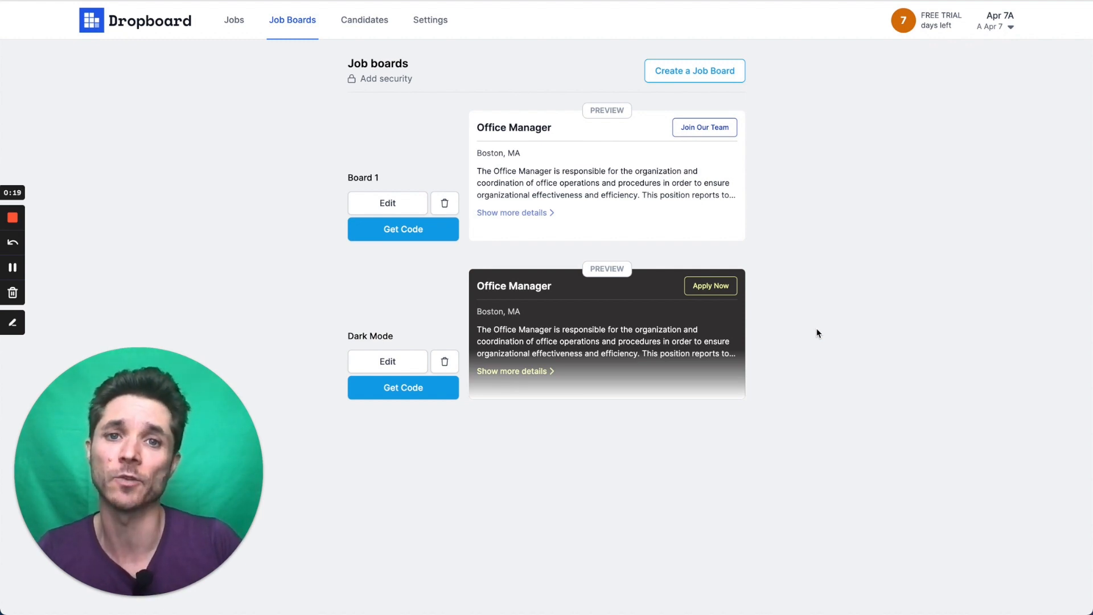
View Settings with account information, organization and team members
click(430, 20)
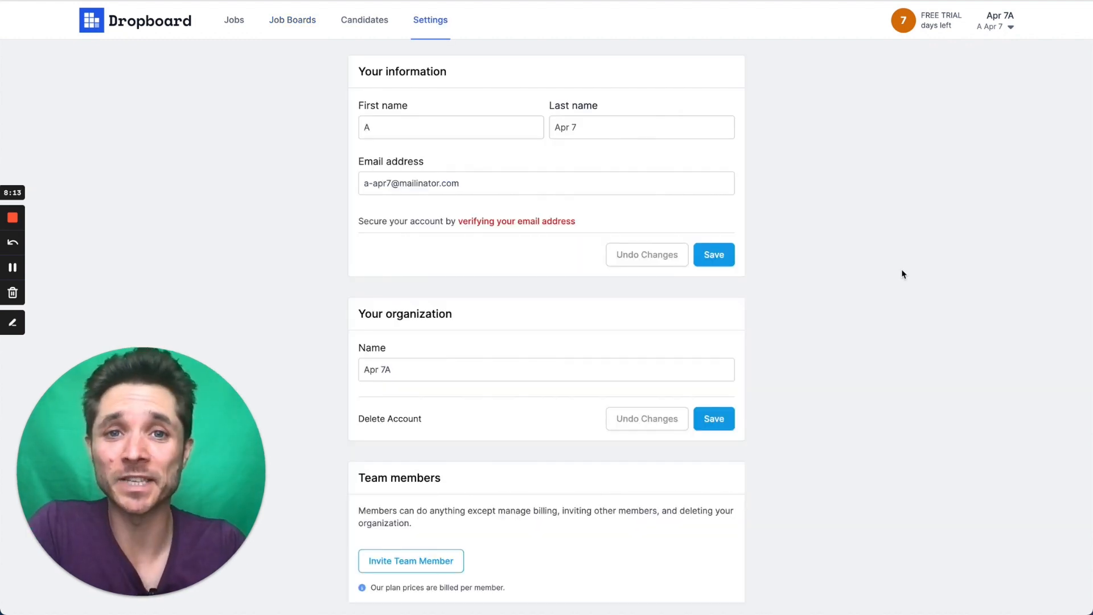
scroll(down, 3)
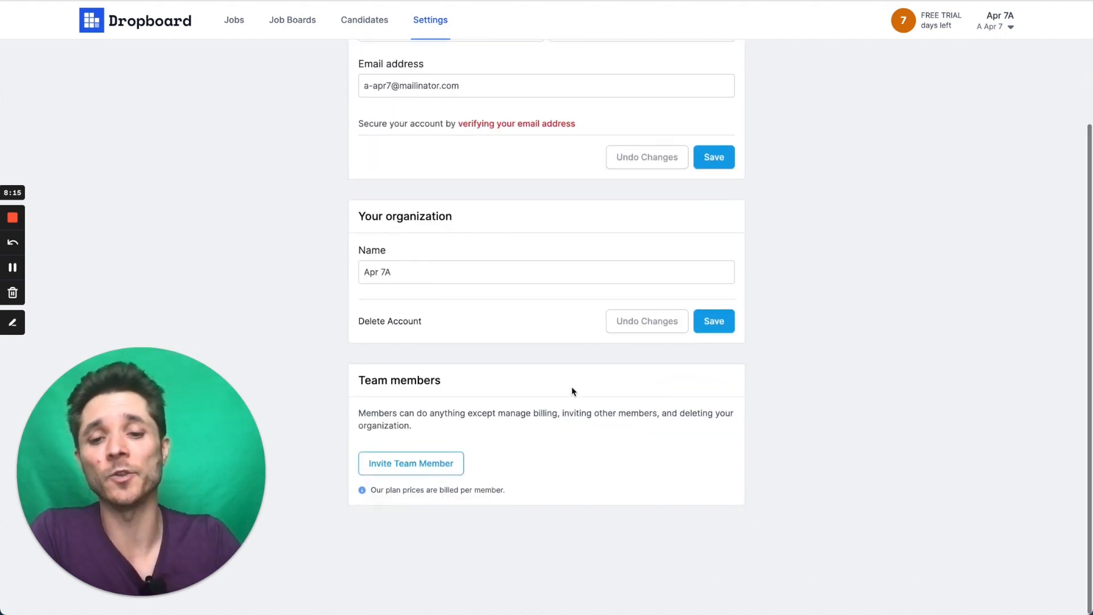
mouse_move(544, 449)
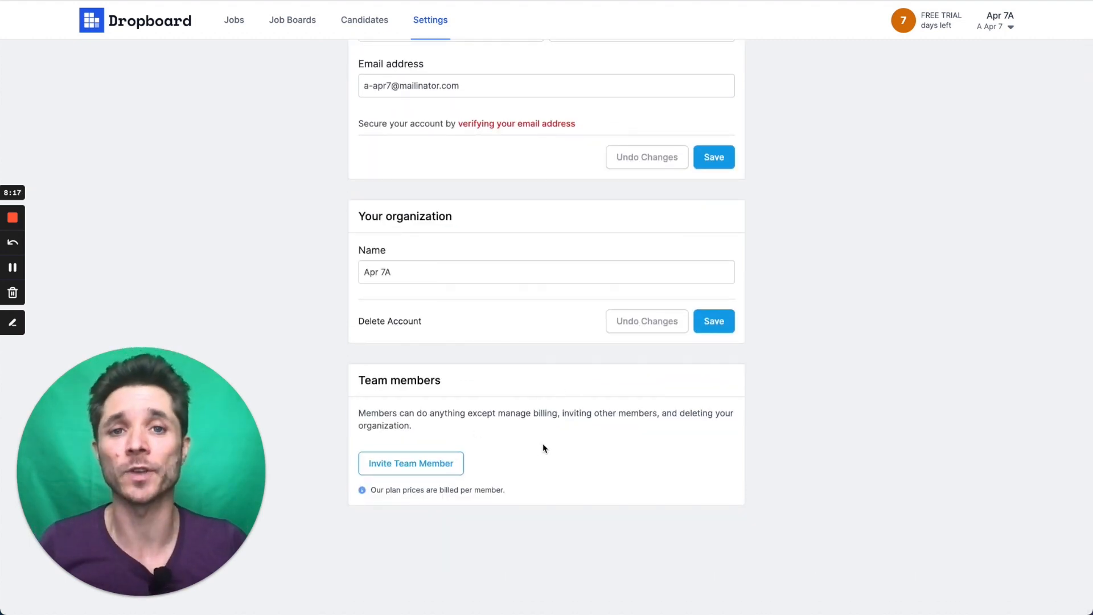